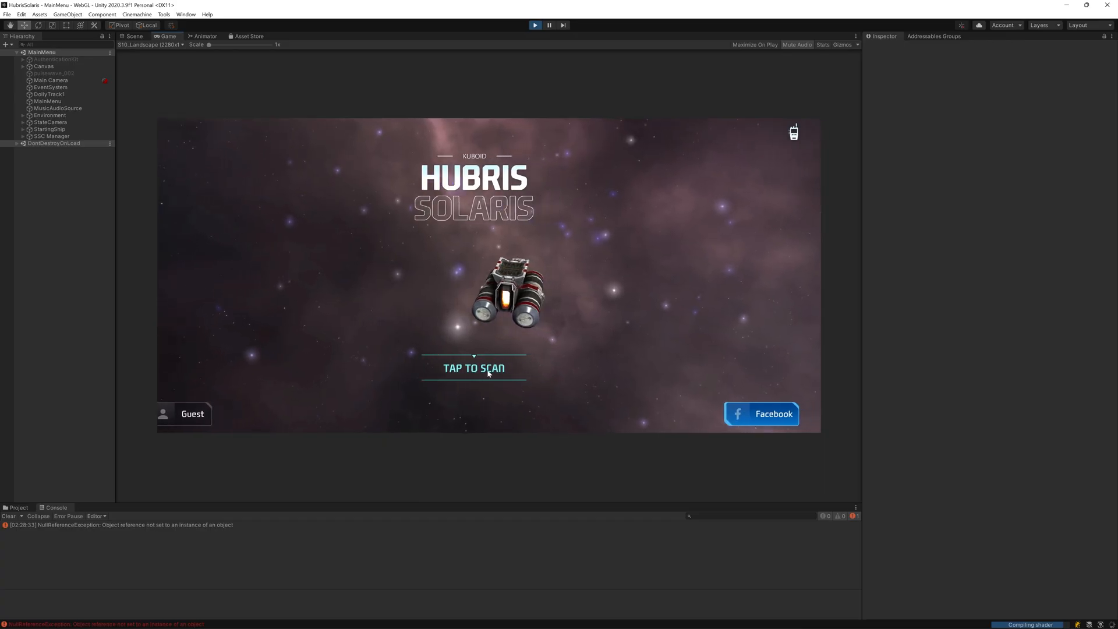
- Scan for planets in Play mode so Astarte 3960, Amazons 1058 and Atlas 550 appear
left_click(474, 367)
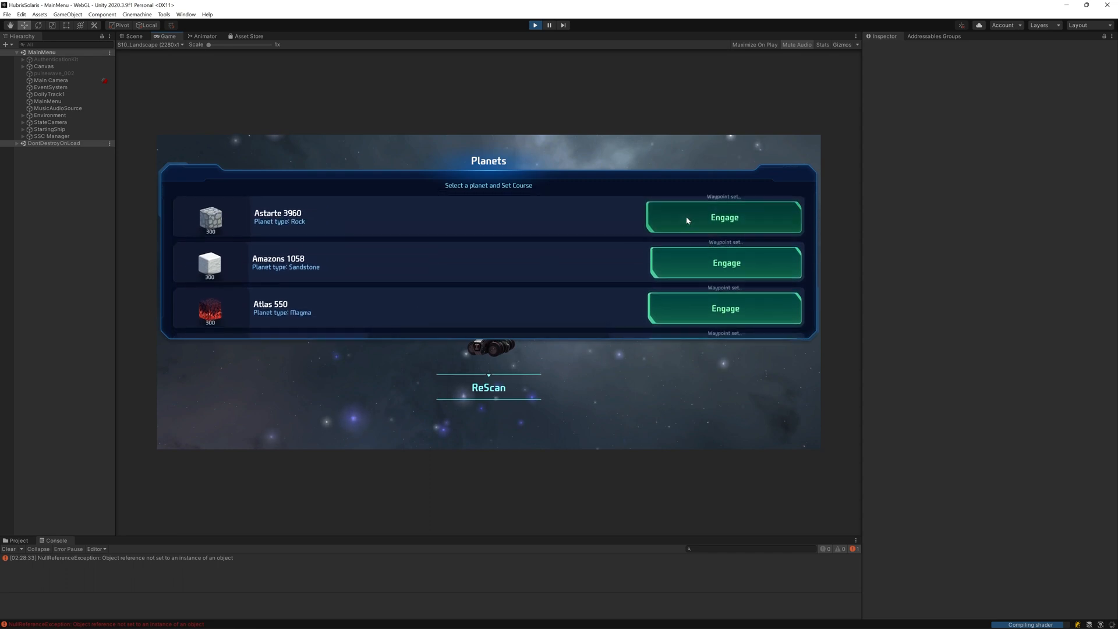
- Set course to Astarte 3960, then exit Play mode and open the Asset Store website
left_click(724, 217)
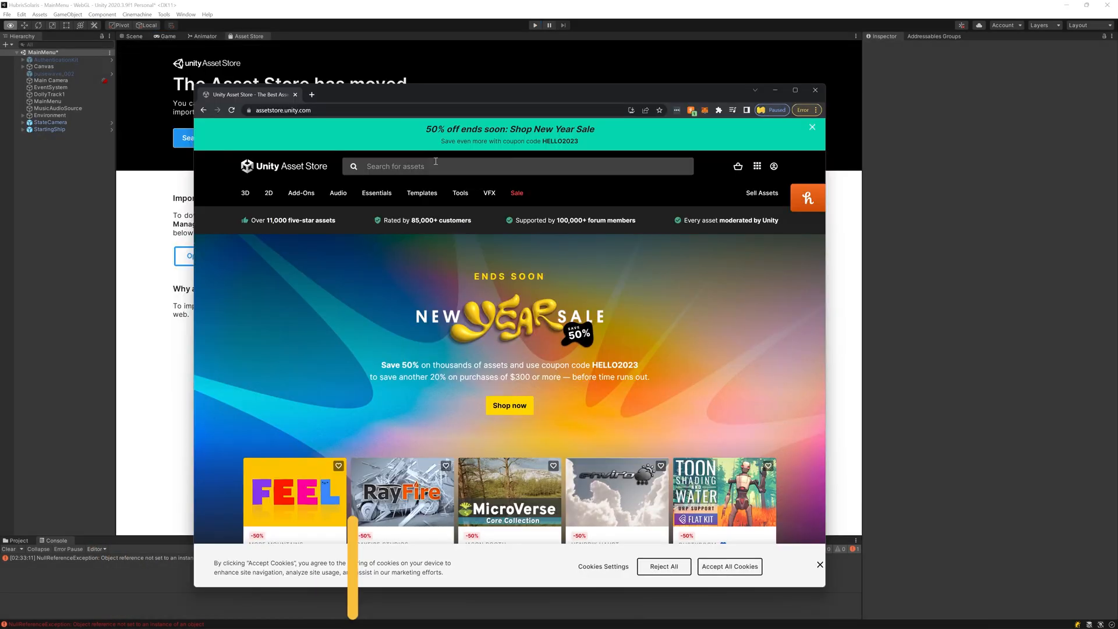
- Search the store for 'planet' and open the Next-Gen Planets package page
type("planet")
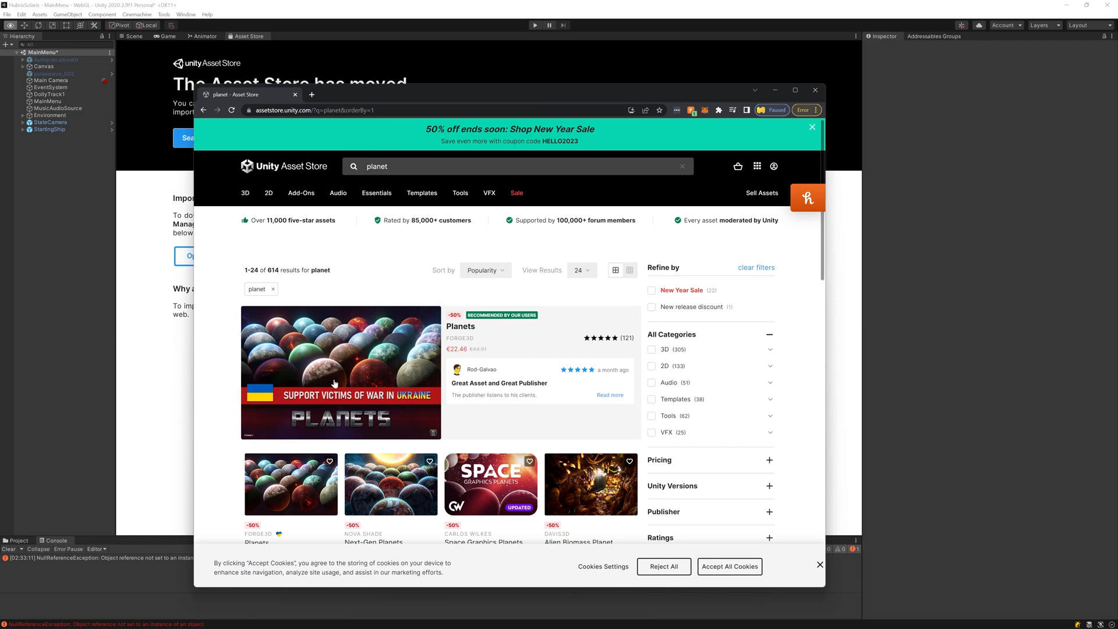
scroll("down", 3)
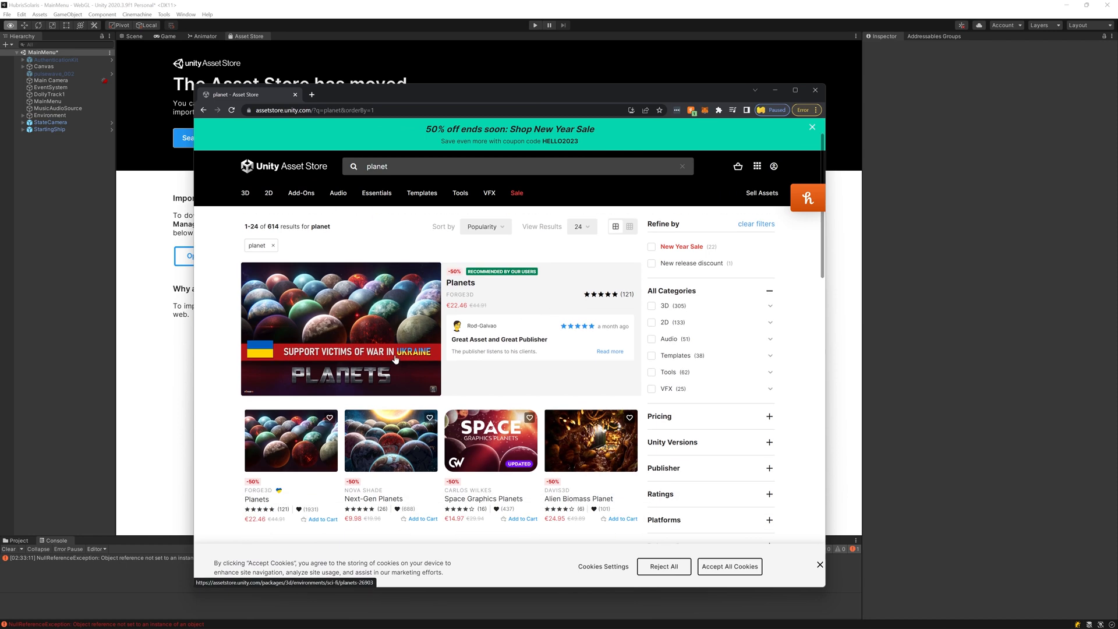
mouse_move(428, 355)
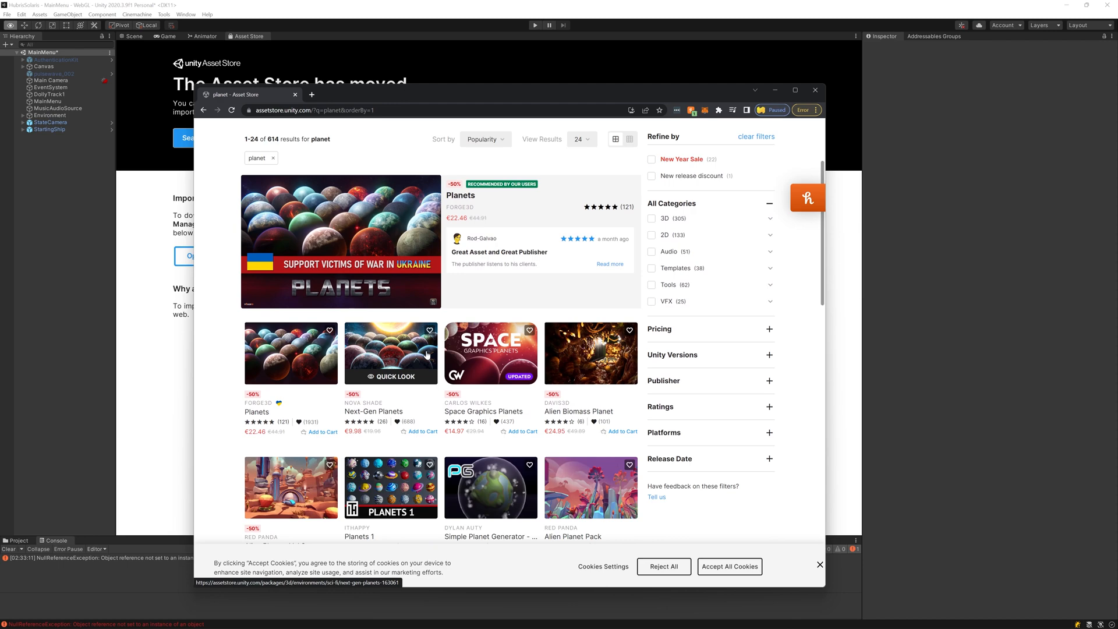
mouse_move(373, 450)
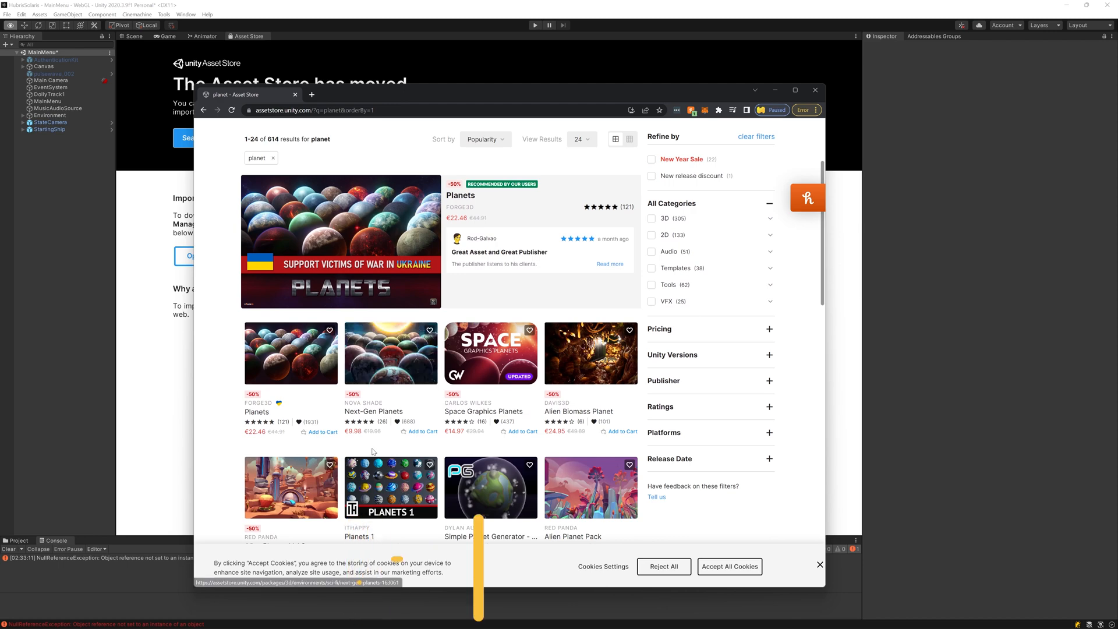
left_click(391, 353)
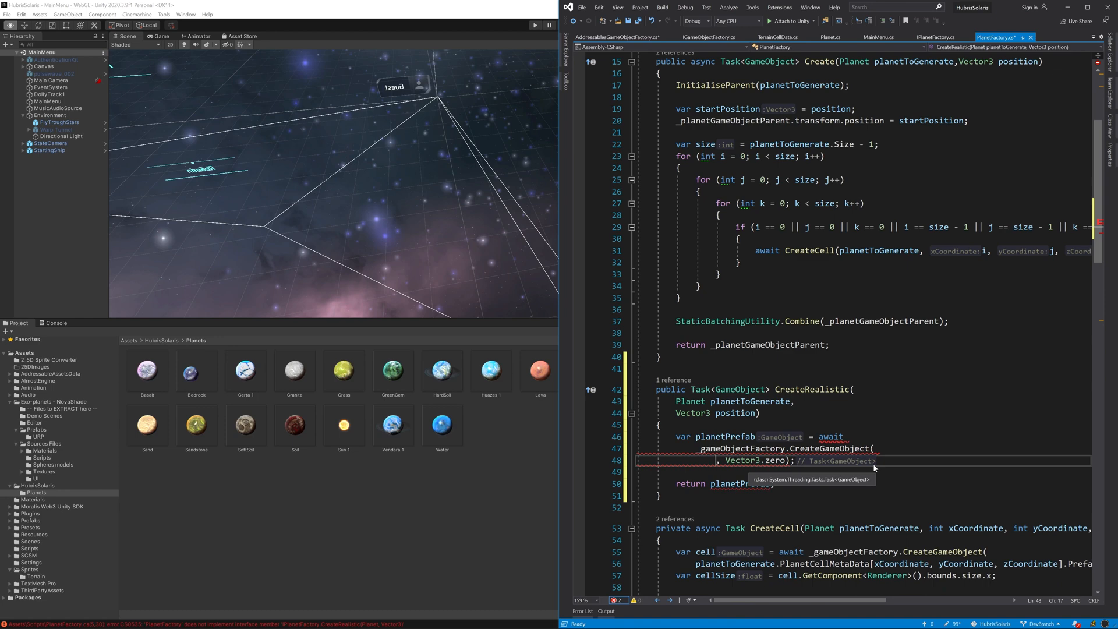
- Add a 'string addressable' label parameter to CreateGameObject and call it from CreateRealistic
type("planetToGenerate.")
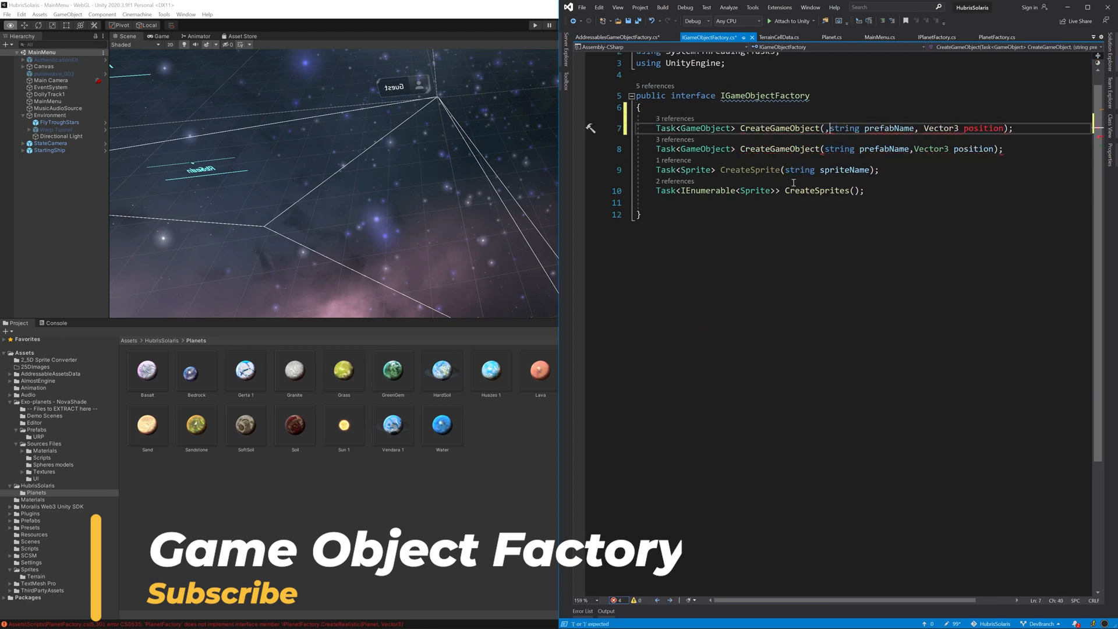
type("string addressable,")
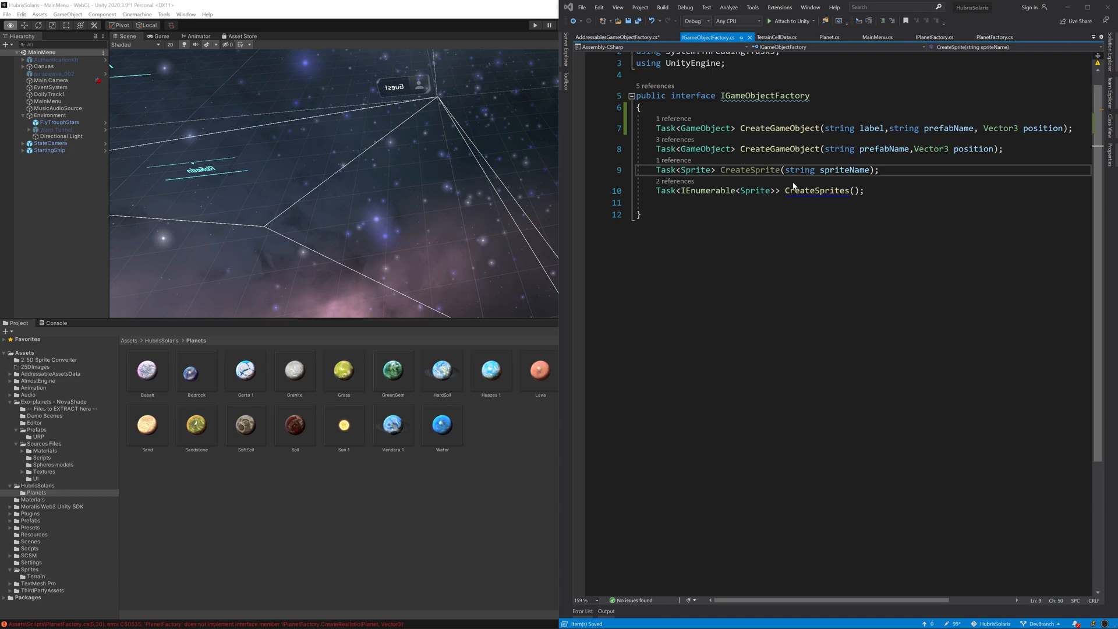
left_click(614, 36)
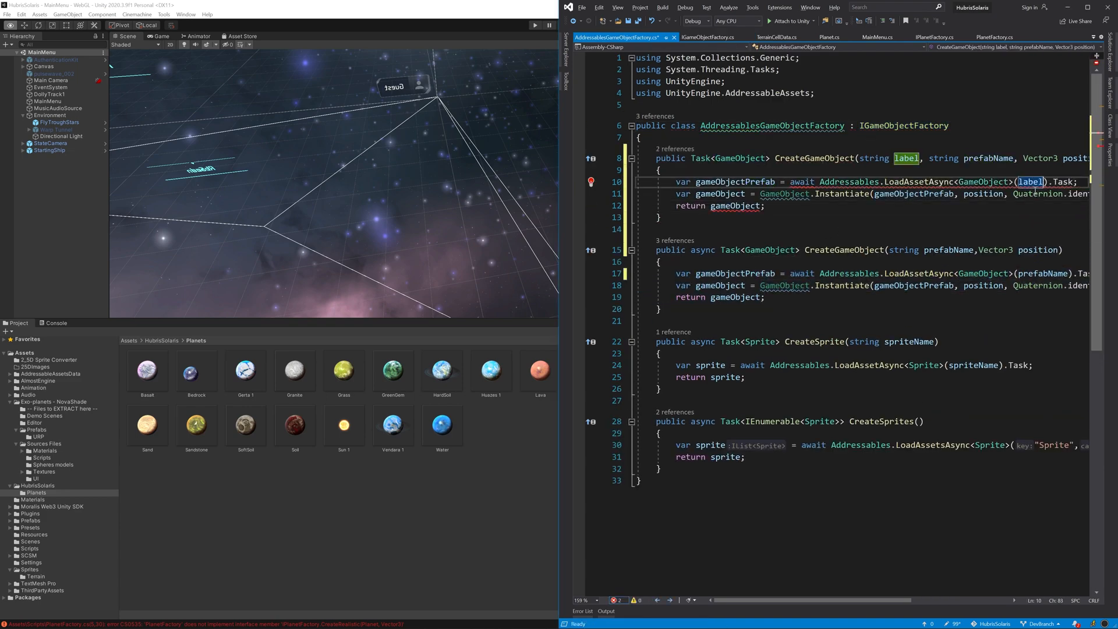
left_click(696, 170)
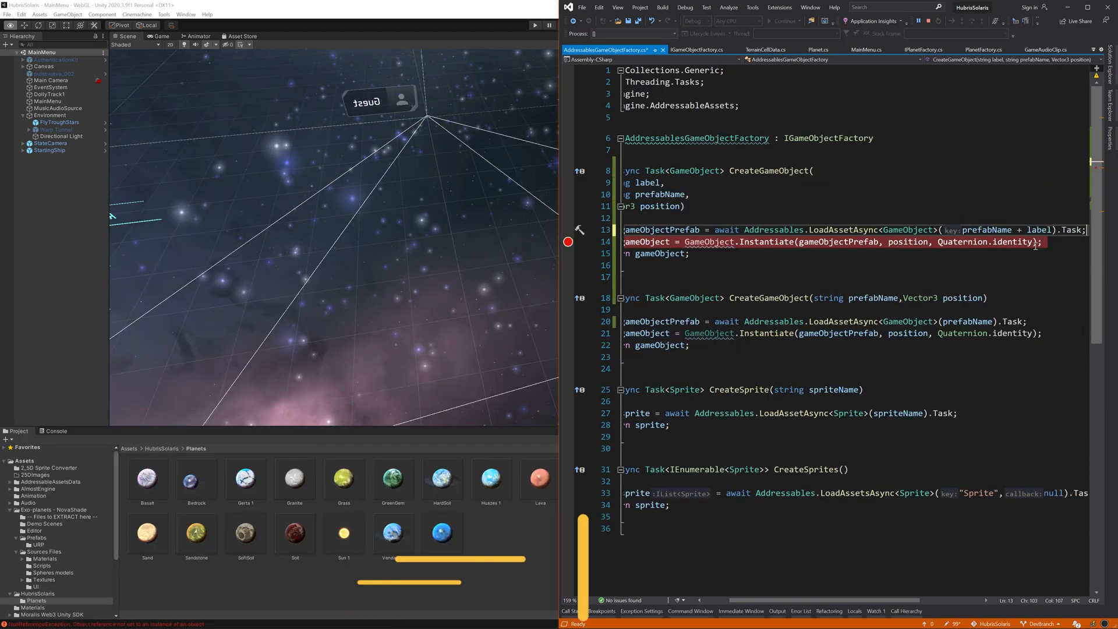
left_click(995, 37)
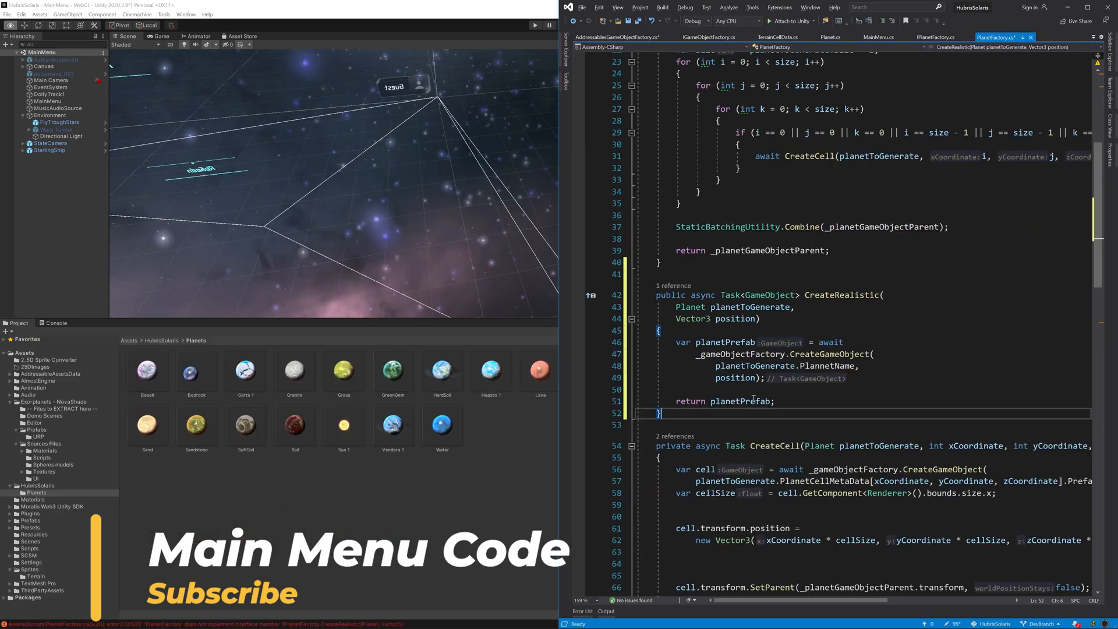
key("ctrl+tab")
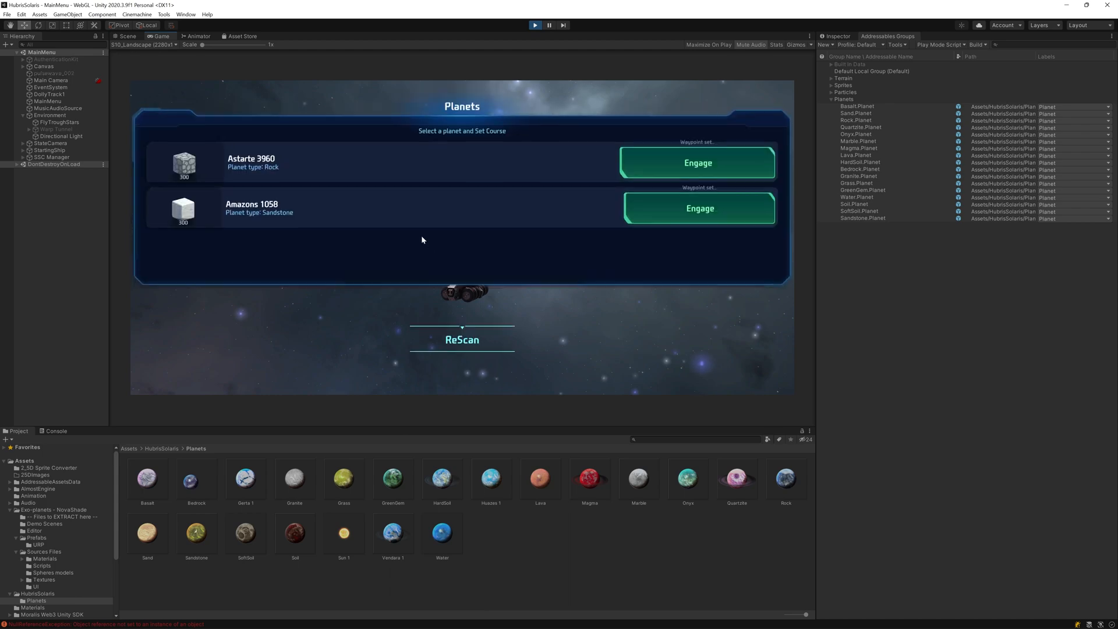
- Engage Astarte 3960 to test loading, then return to the PlanetFactory code
left_click(698, 163)
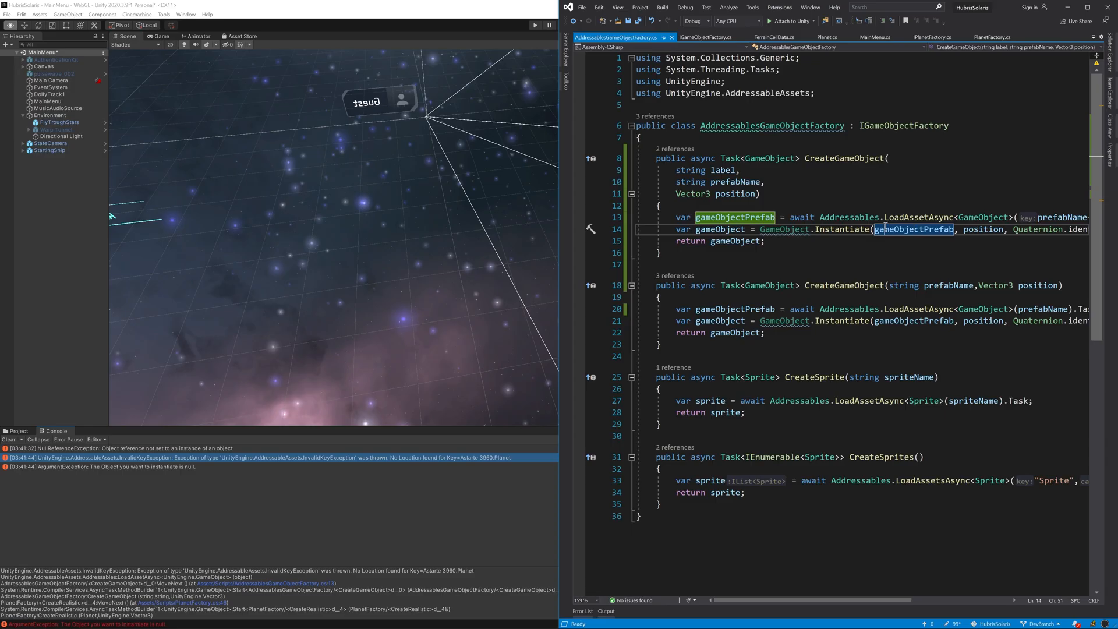
left_click(997, 35)
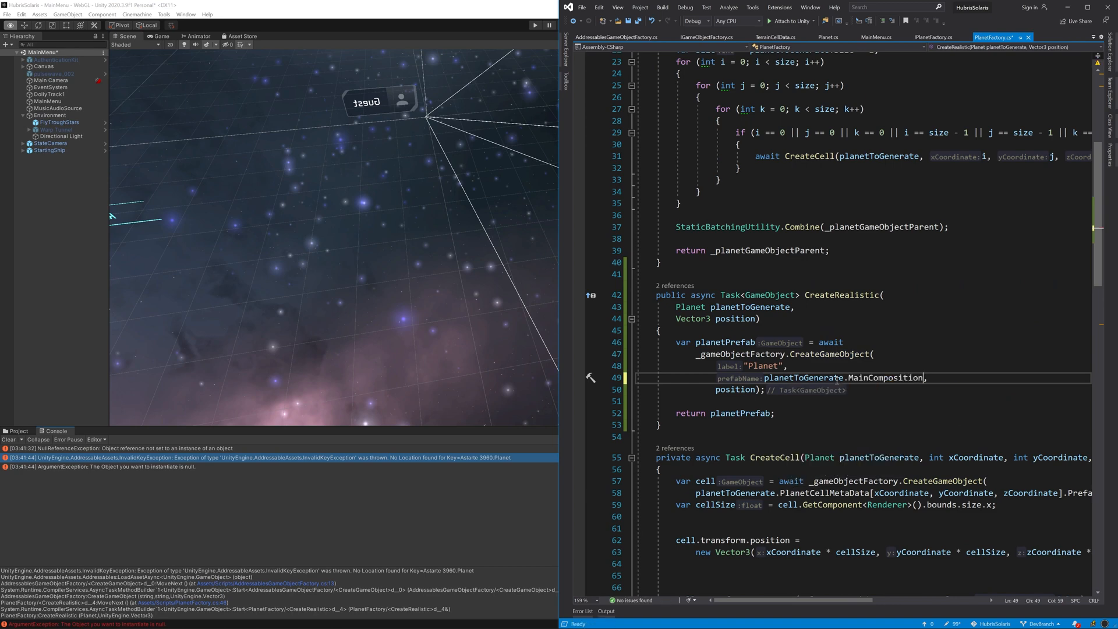